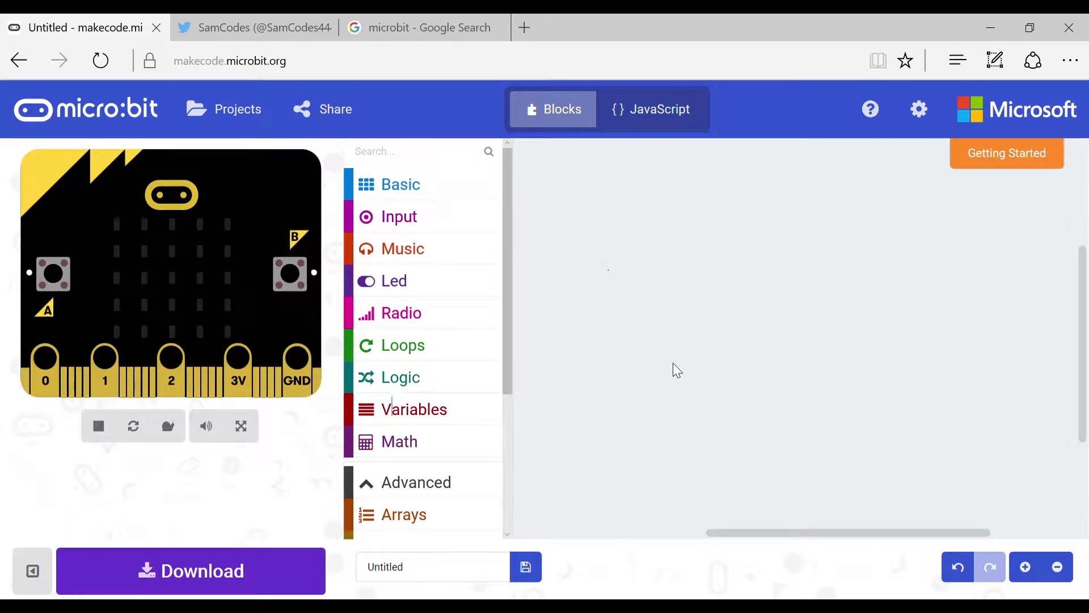
pyautogui.moveTo(685, 353)
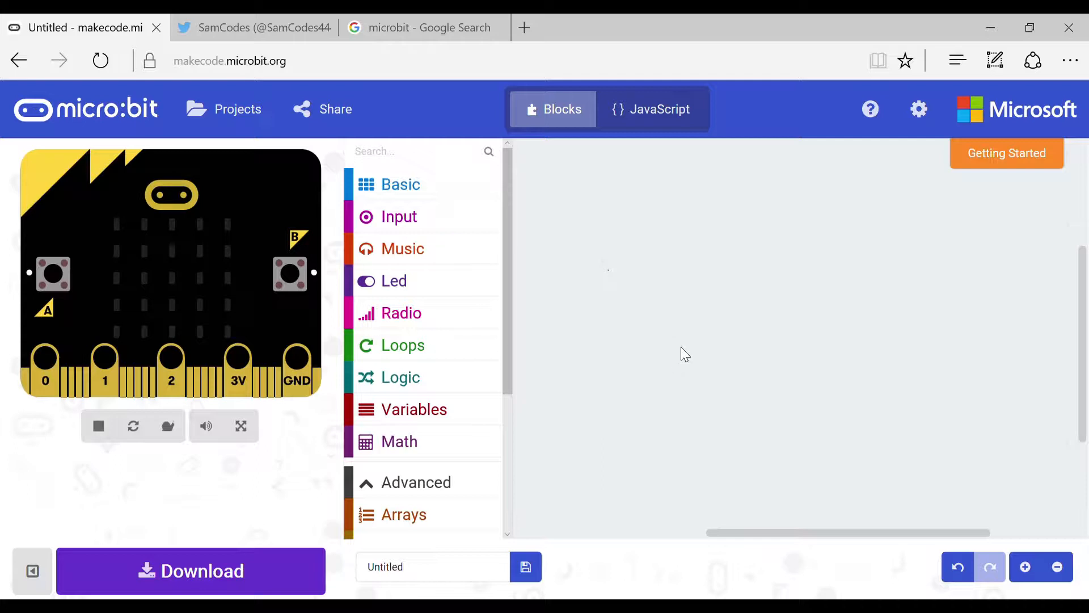
pyautogui.moveTo(676, 356)
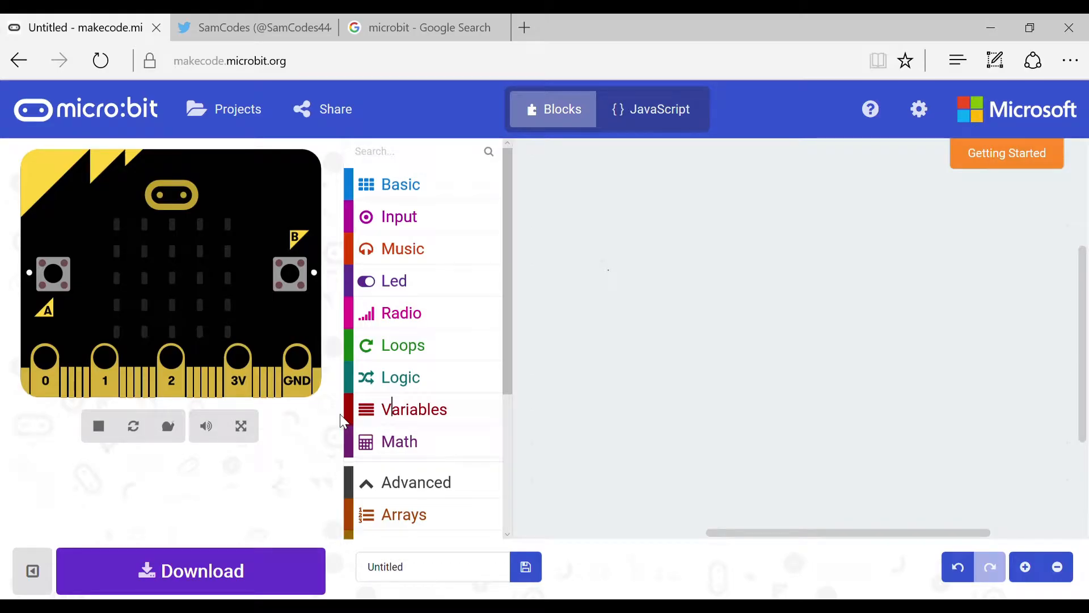
pyautogui.moveTo(351, 413)
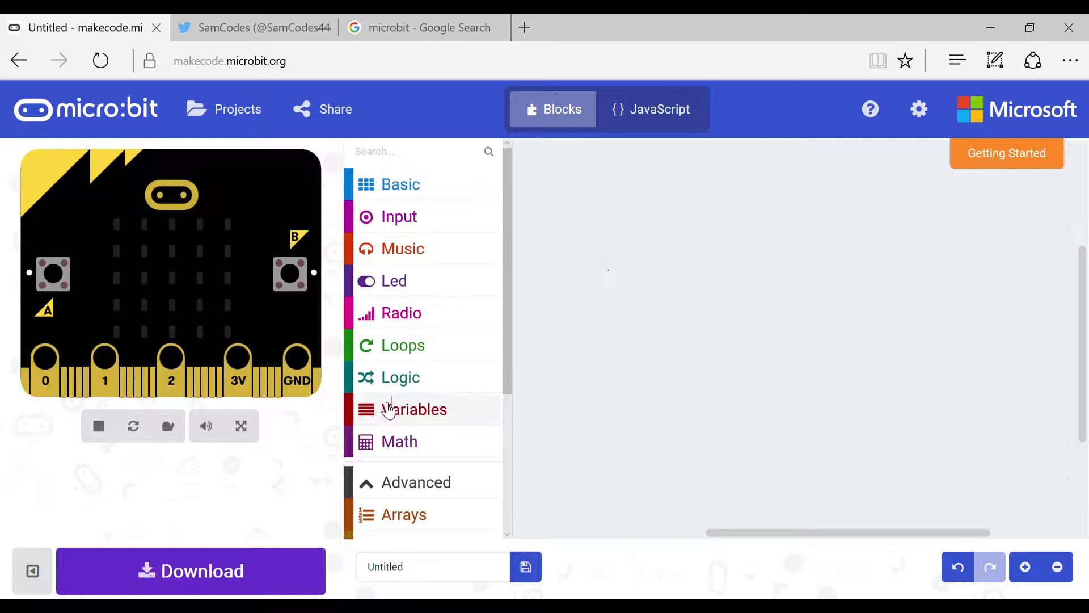
# - Make the forever loop set val to the analog read of pin P0
pyautogui.click(414, 410)
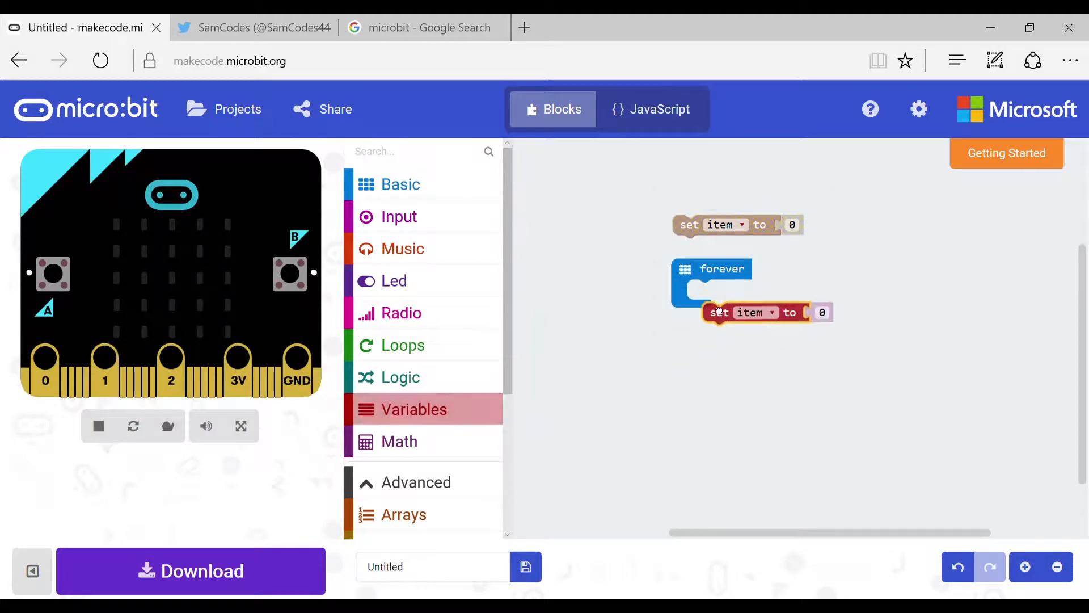
pyautogui.click(749, 312)
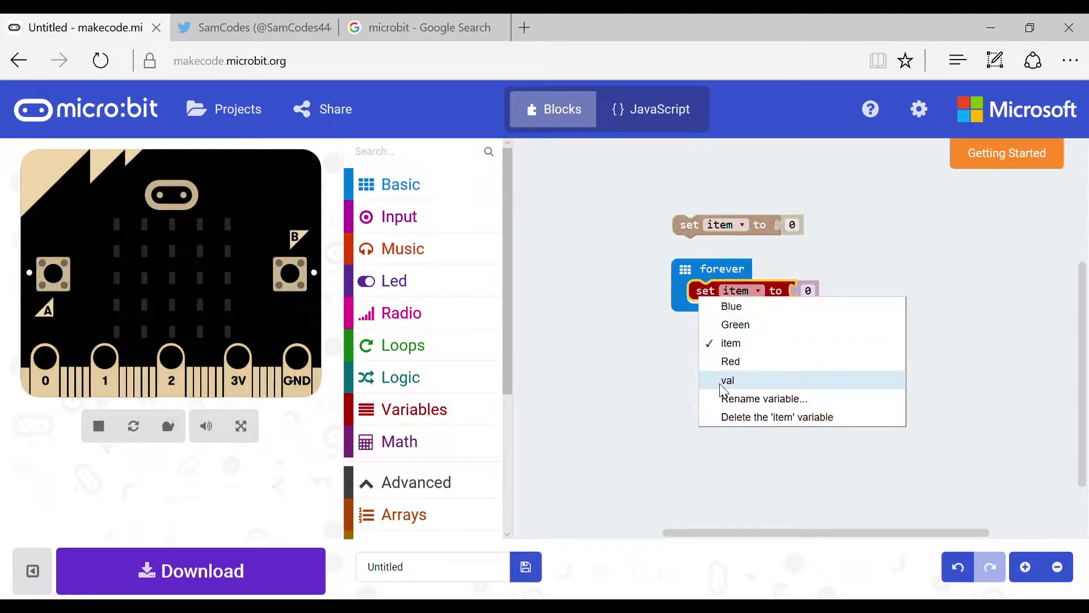
pyautogui.click(726, 380)
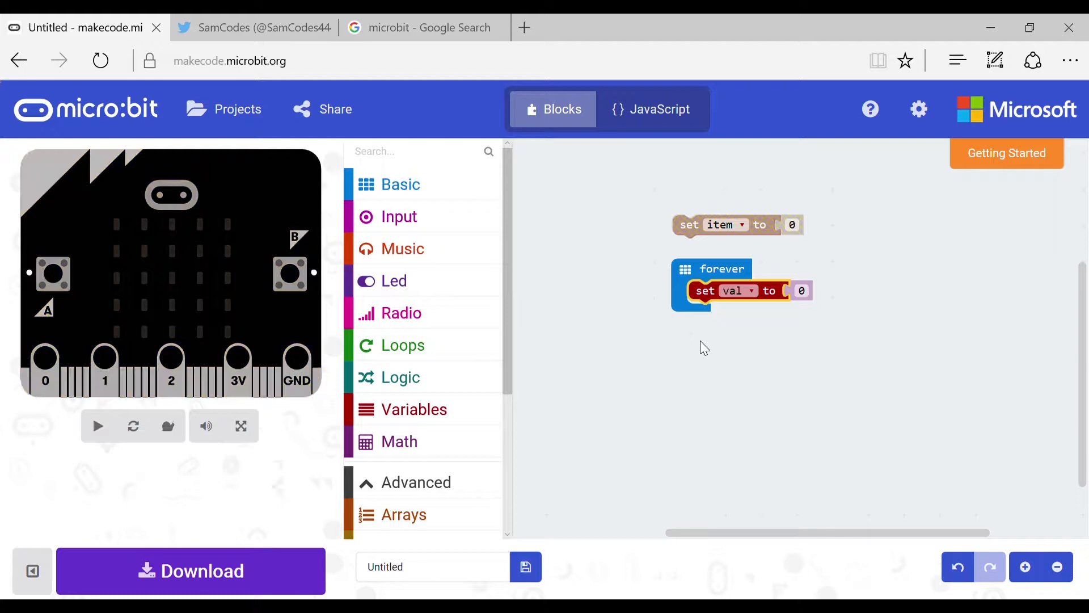
pyautogui.click(97, 425)
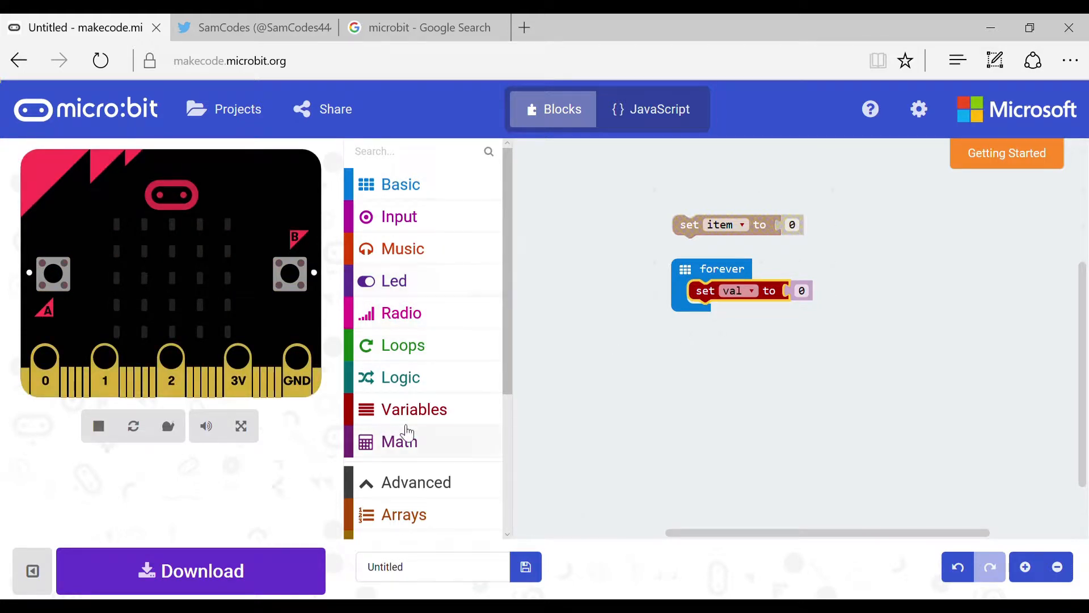
pyautogui.scroll(-3)
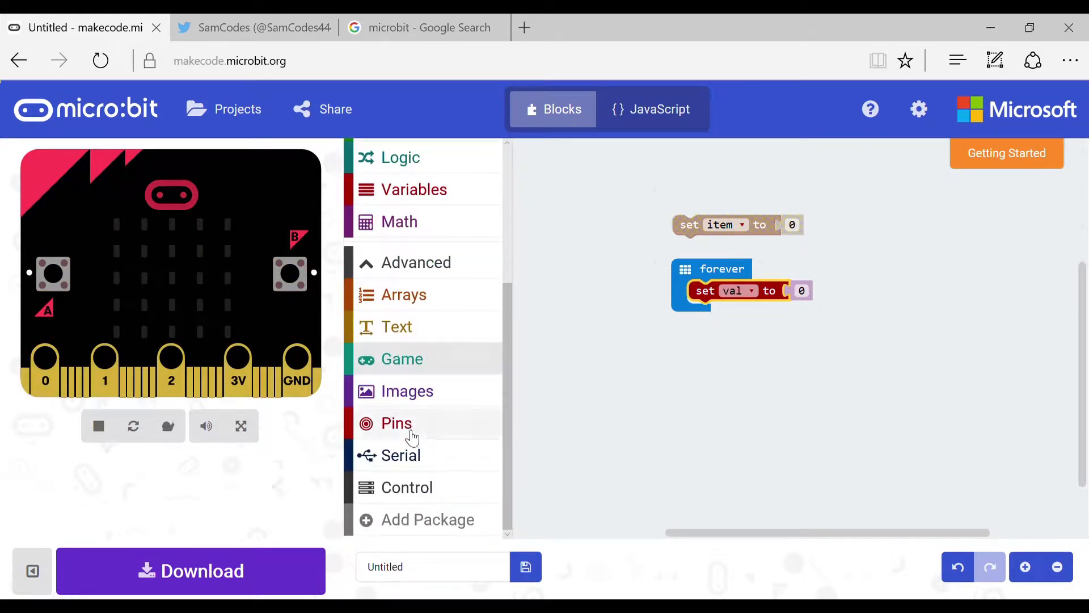
pyautogui.click(396, 423)
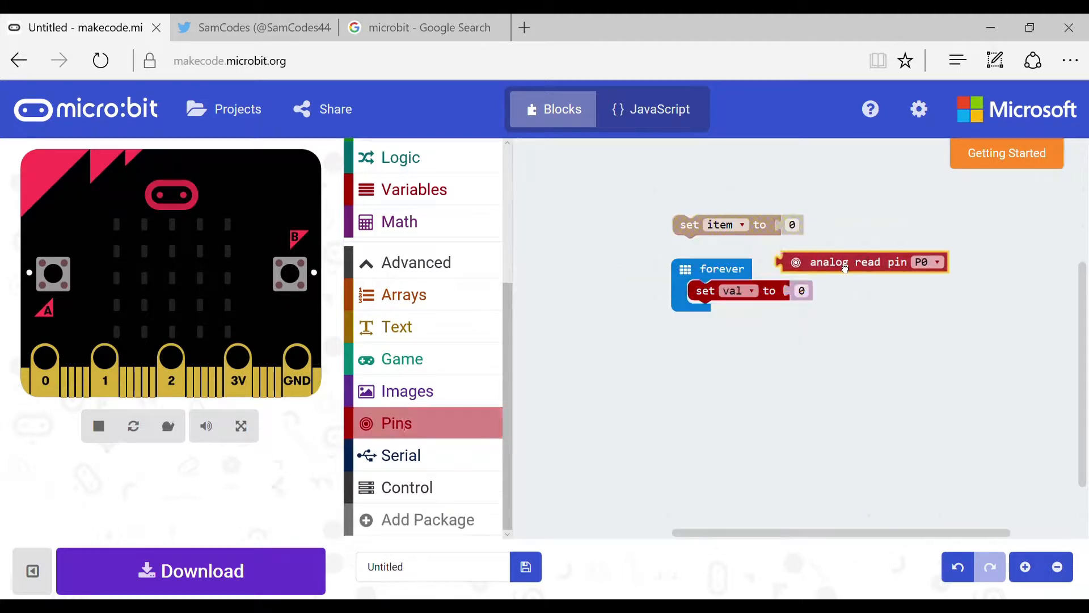
pyautogui.moveTo(861, 262); pyautogui.dragTo(834, 290)
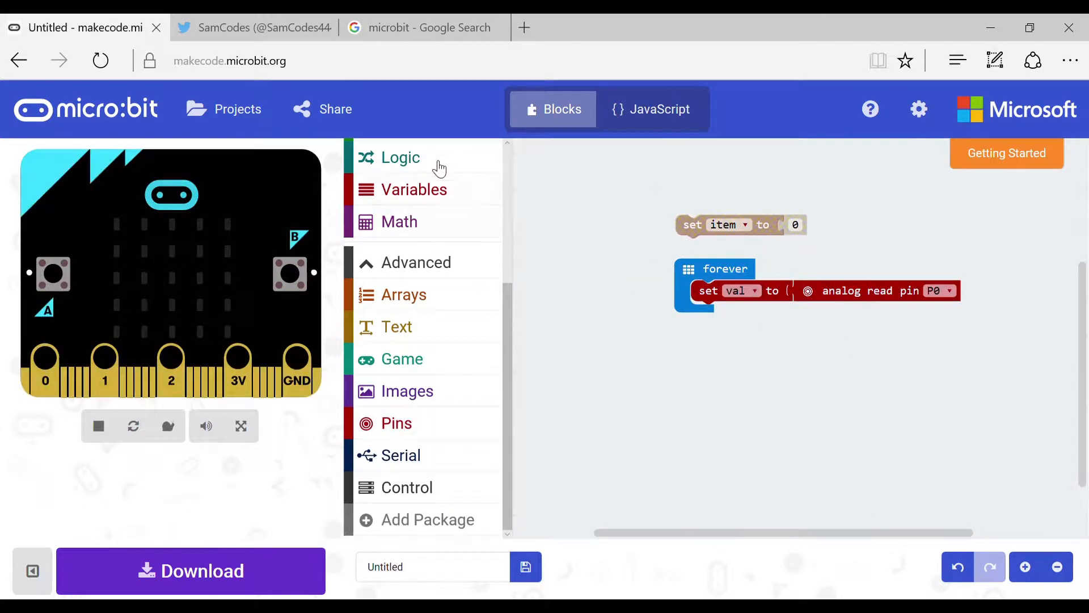
pyautogui.click(401, 156)
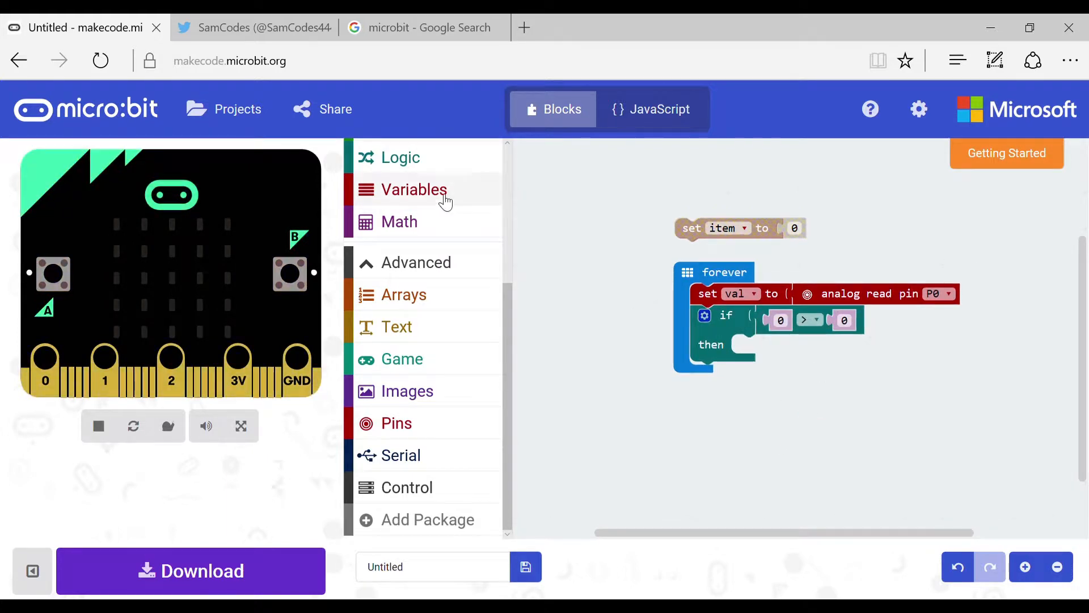
# - Set item to val in the if's then branch and add a show number block for button A
pyautogui.click(413, 190)
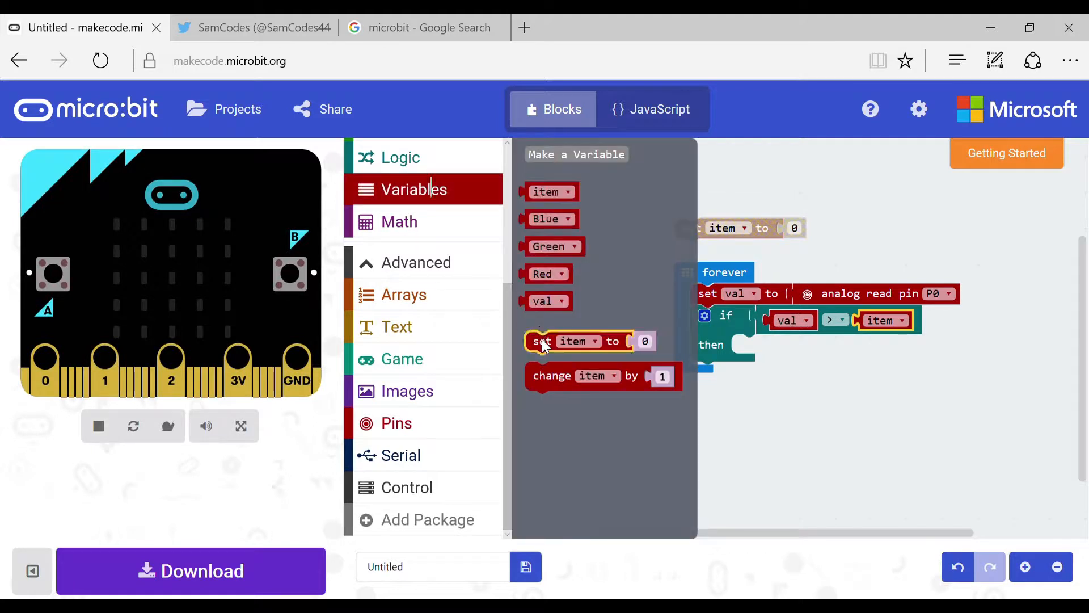
pyautogui.click(802, 345)
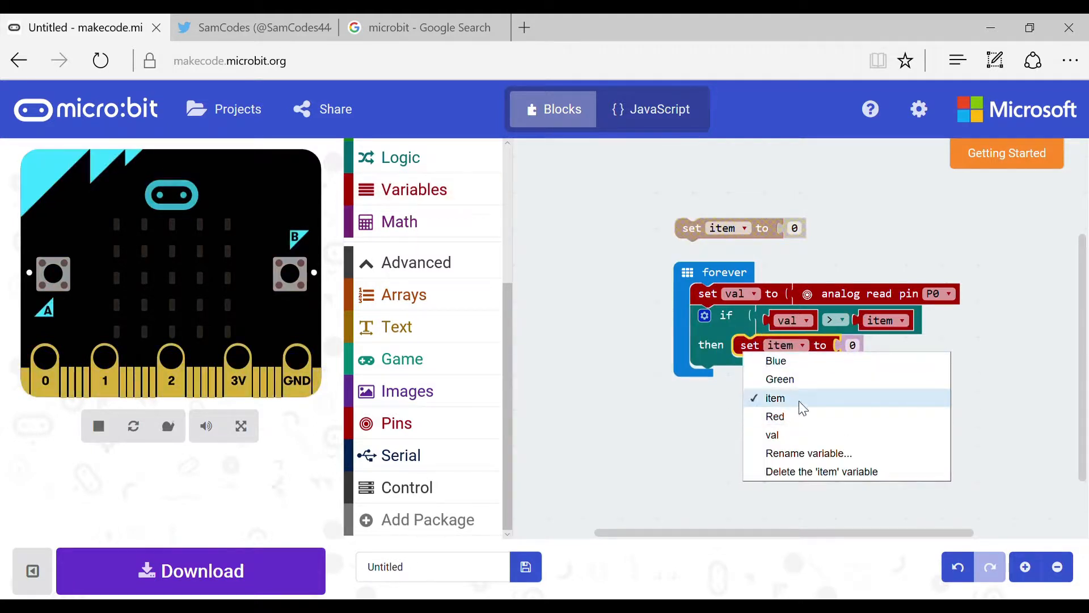
pyautogui.click(772, 434)
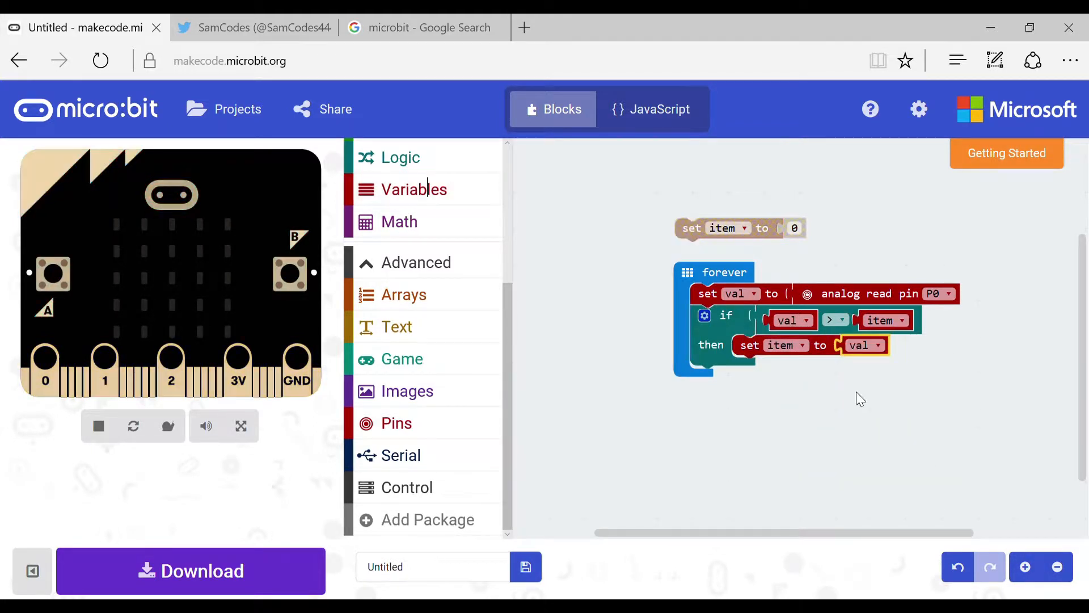
pyautogui.click(398, 178)
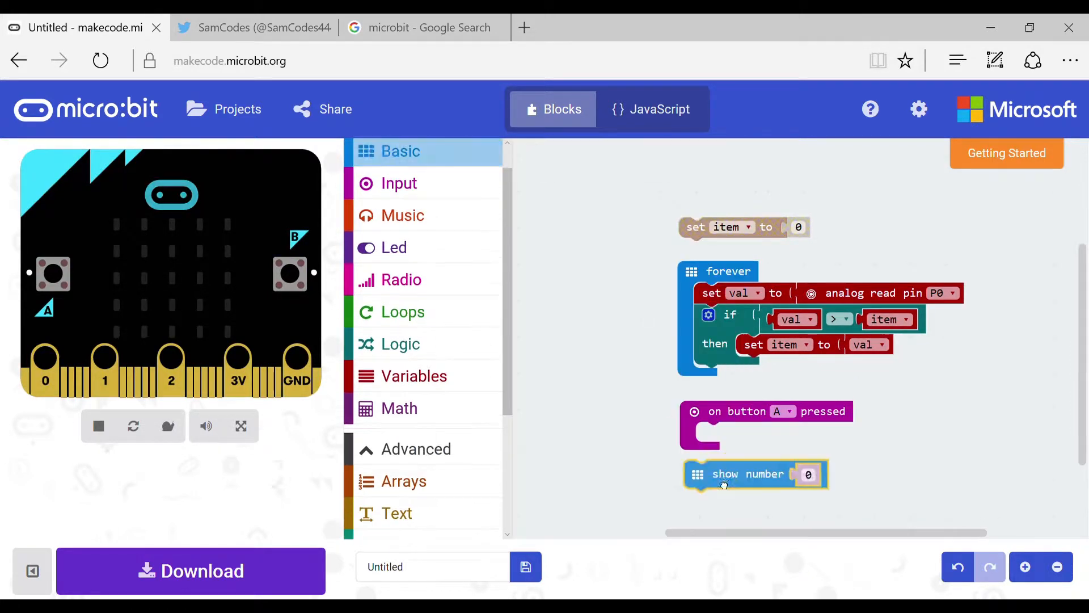
pyautogui.click(414, 376)
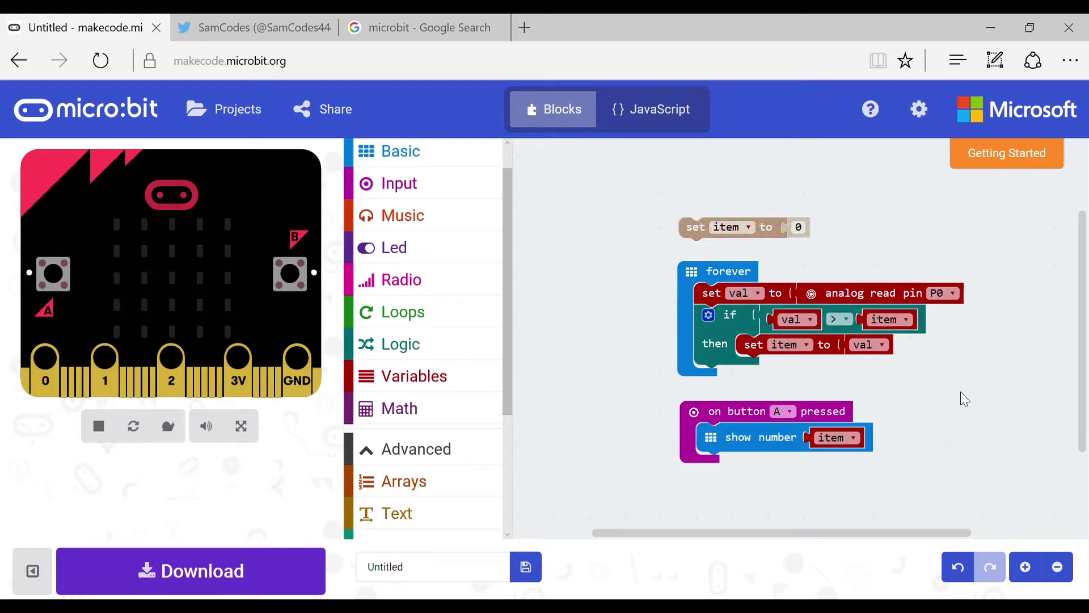
# - Download the program as microbit-Untitled.hex and save it to the MICROBIT (E:) drive
pyautogui.click(190, 570)
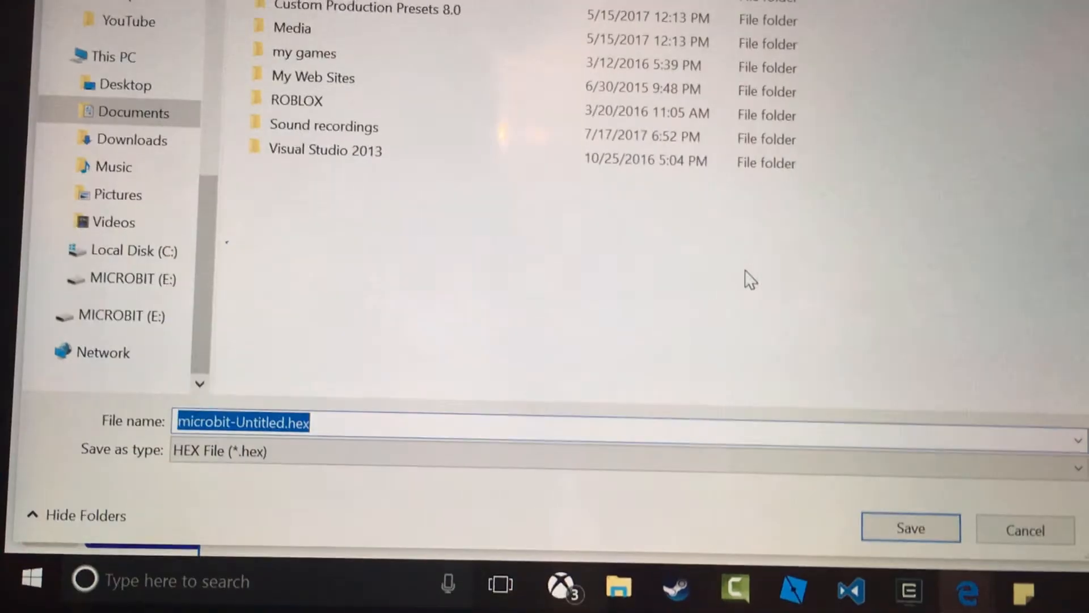
pyautogui.click(132, 279)
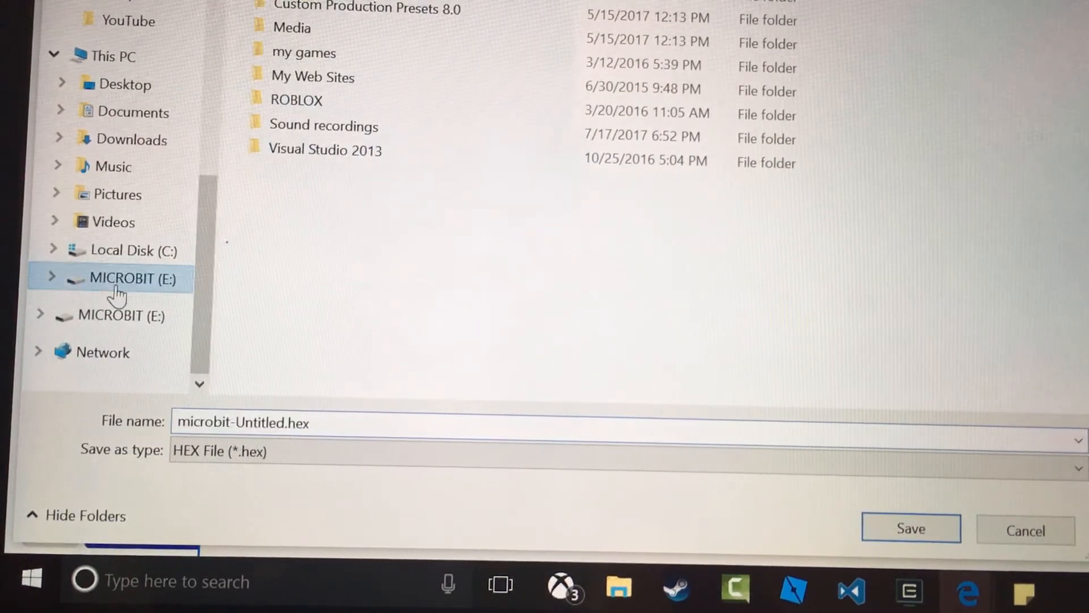
pyautogui.click(912, 527)
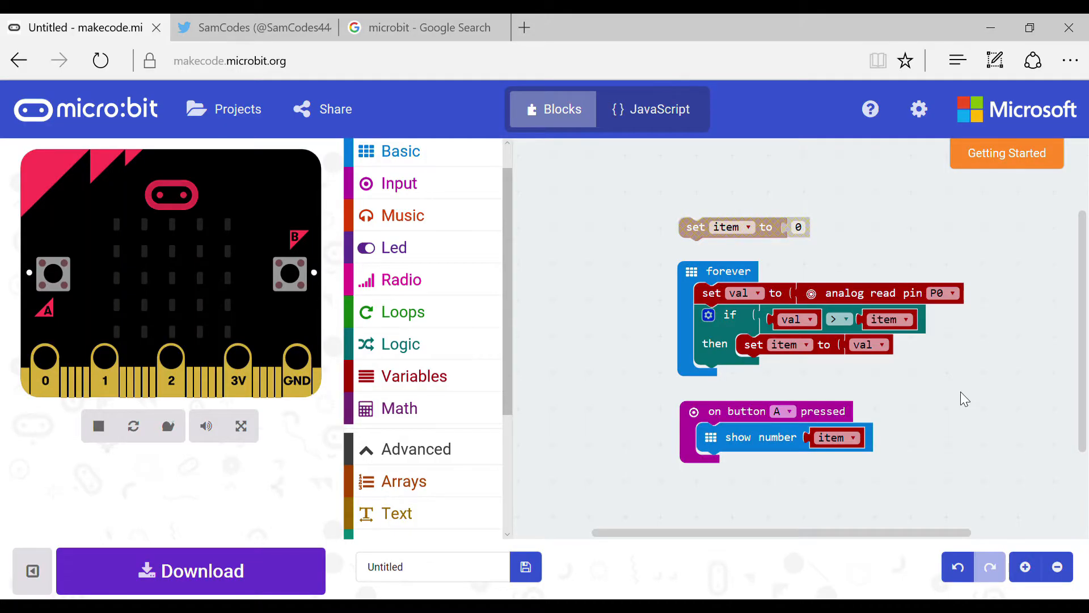